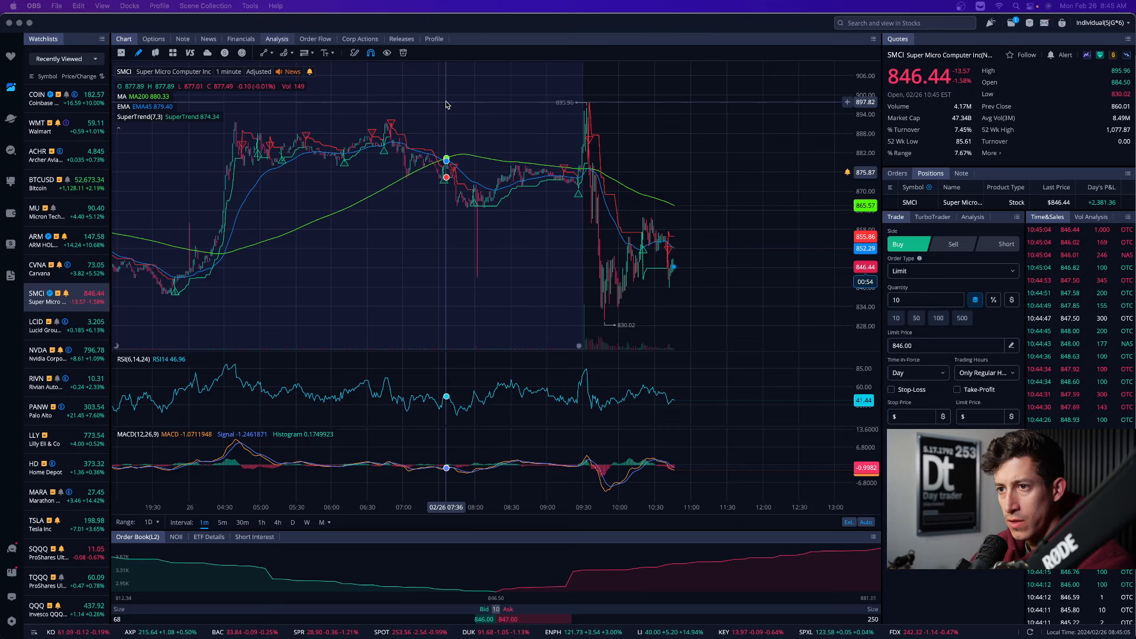
mouse_move(613, 216)
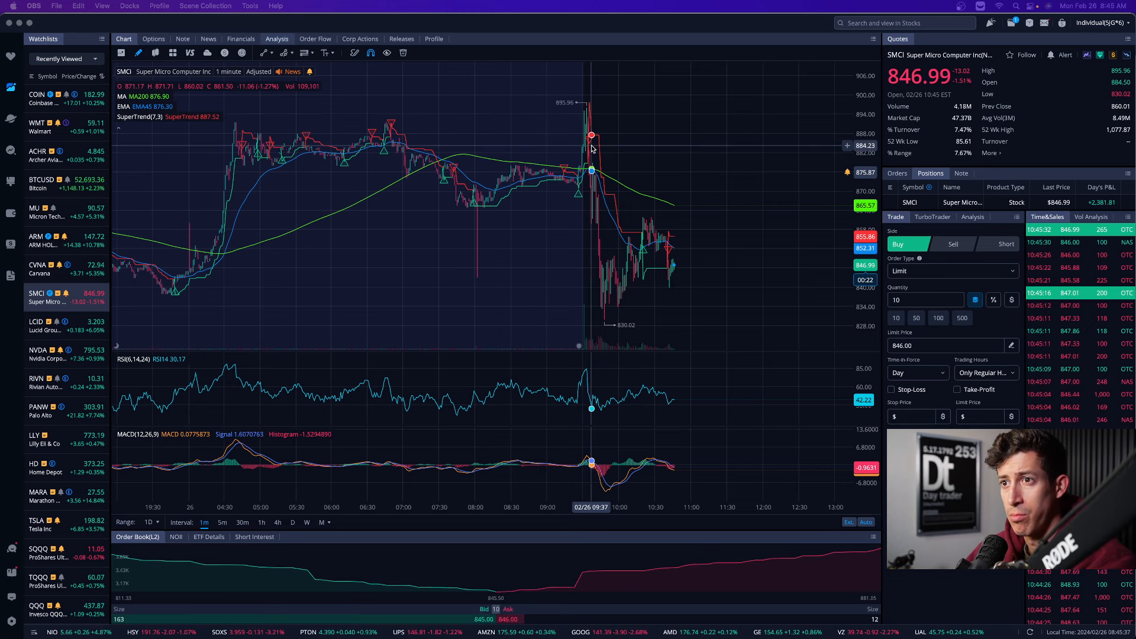
mouse_move(480, 215)
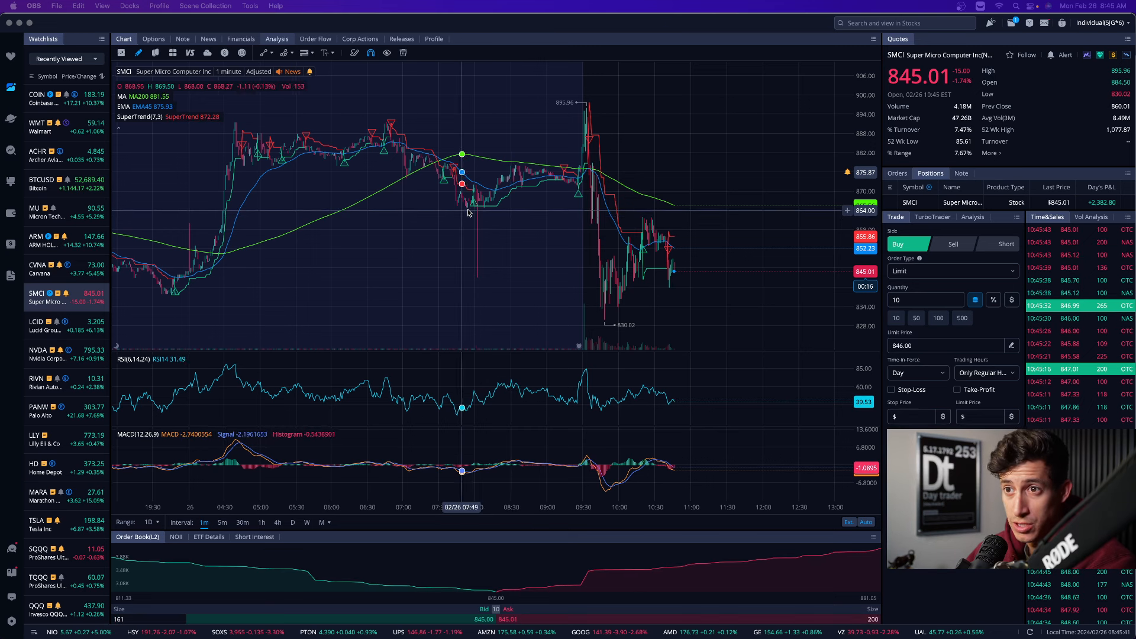
mouse_move(591, 217)
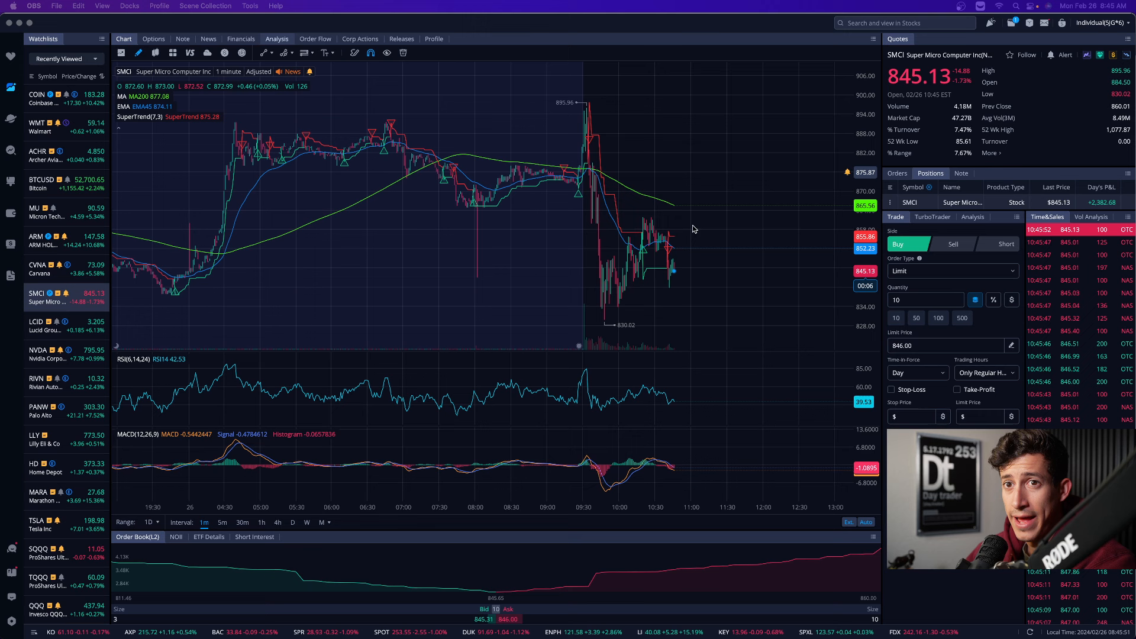
mouse_move(518, 278)
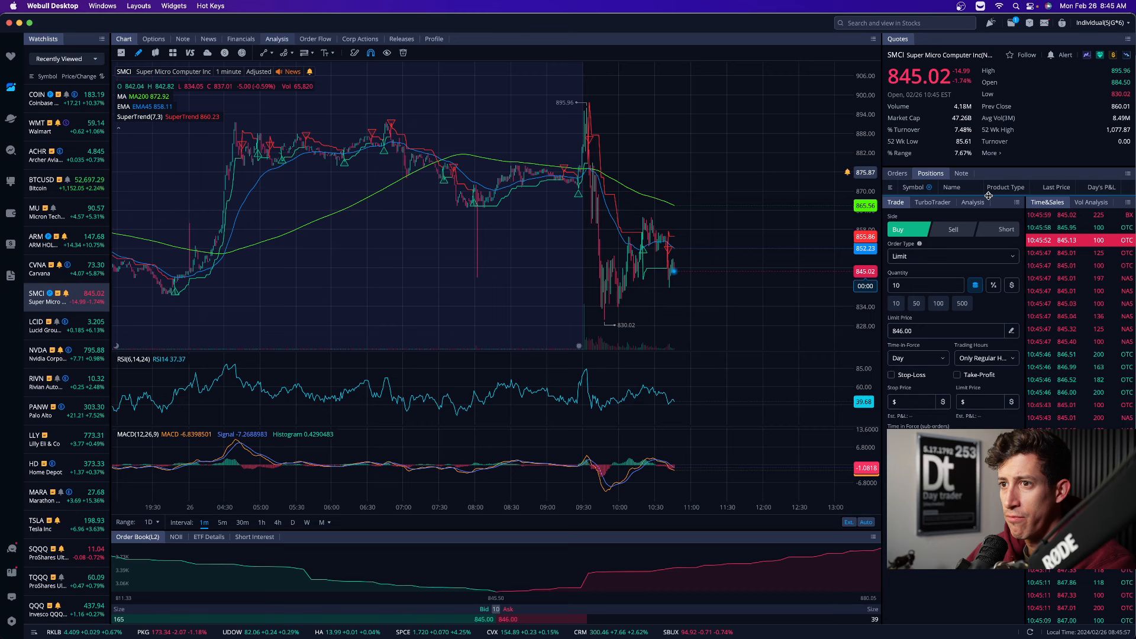
Open the ARM chart, check it on 1-hour candles, then return to 1-minute candles
click(43, 240)
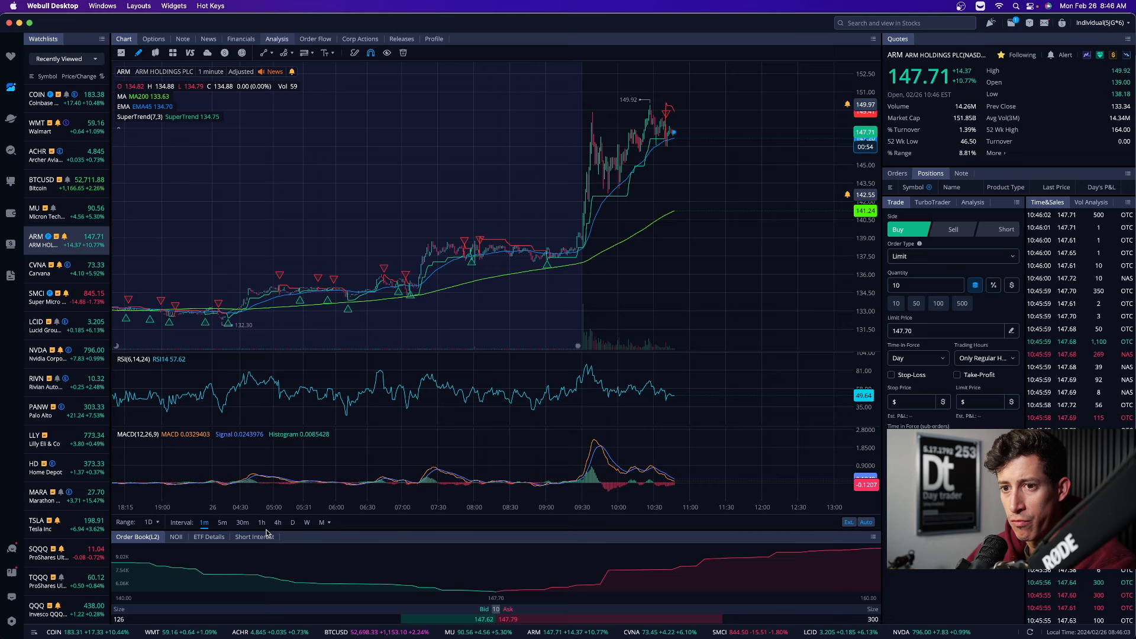
click(261, 522)
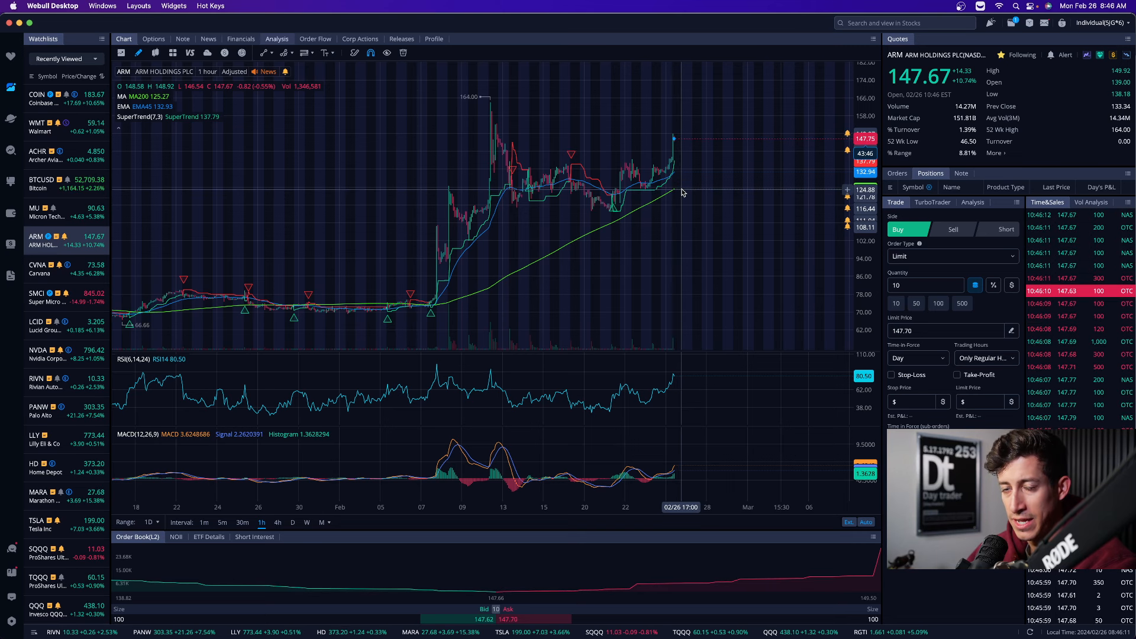
mouse_move(185, 517)
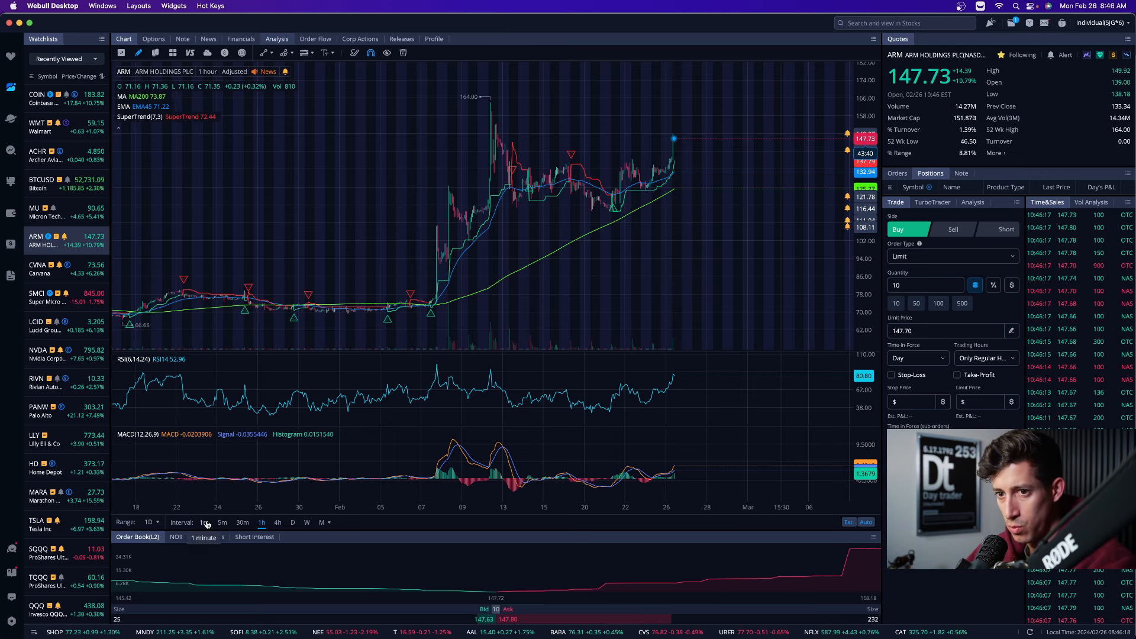
click(203, 523)
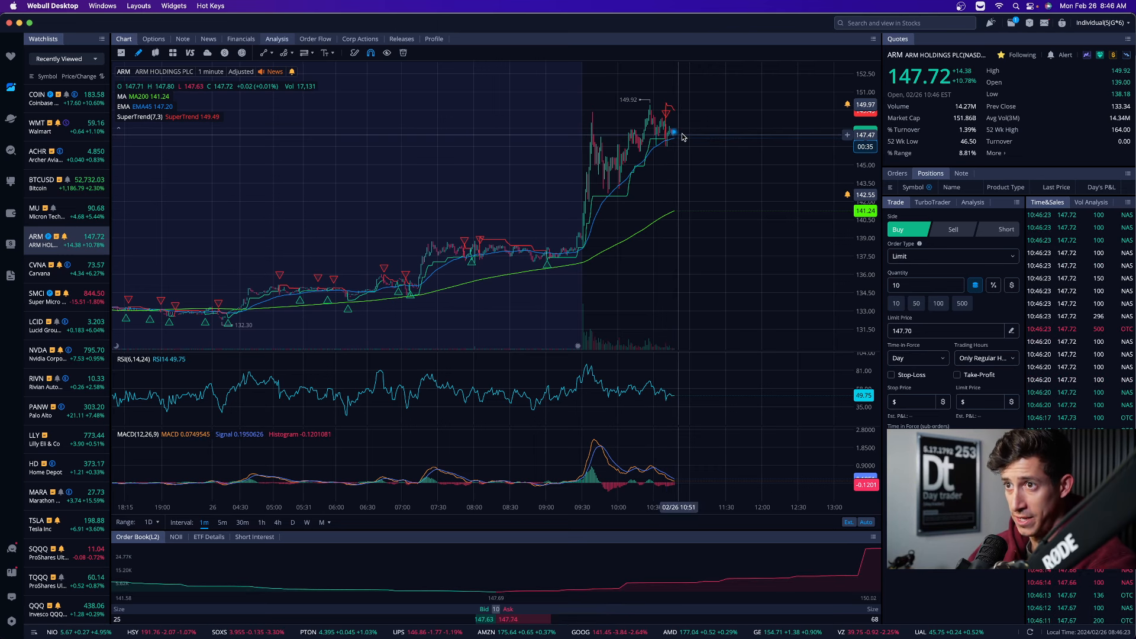
mouse_move(685, 213)
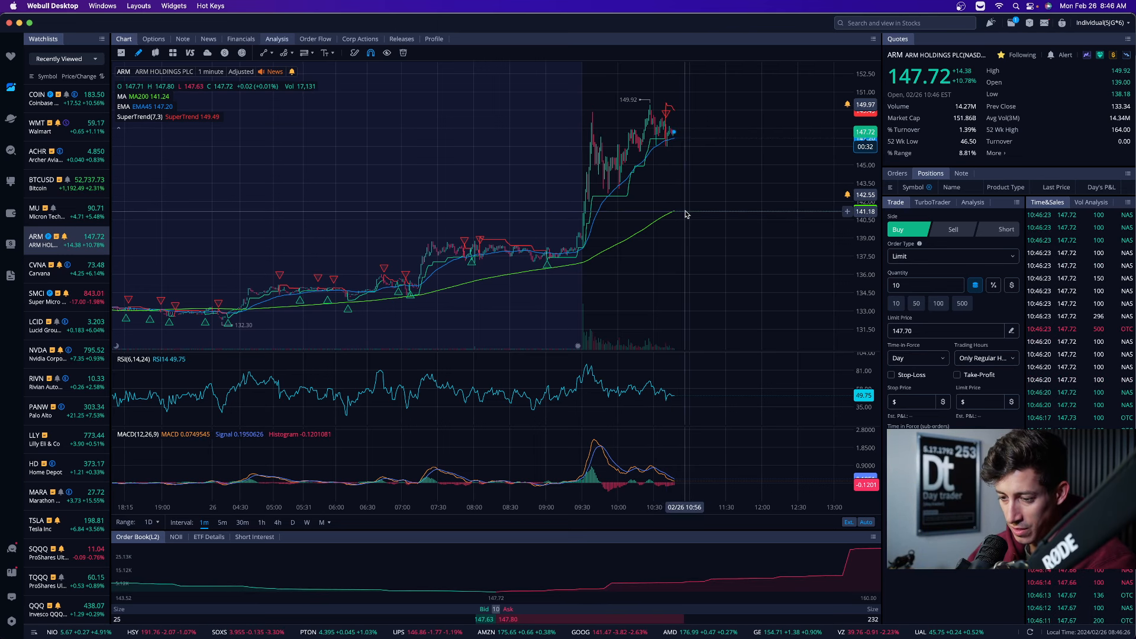
mouse_move(687, 178)
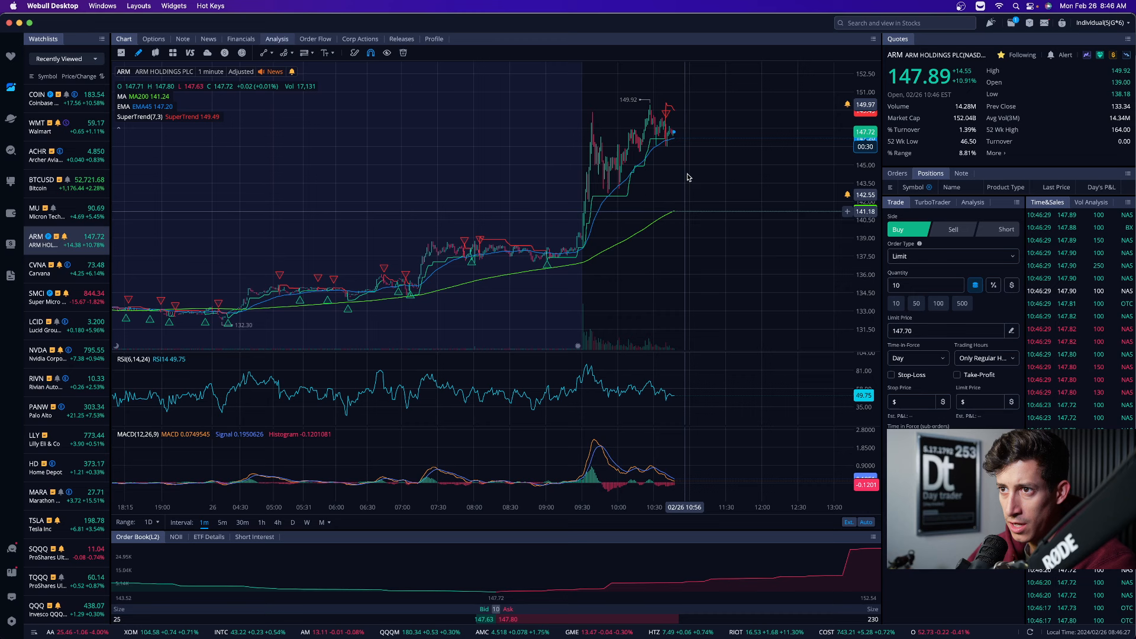
mouse_move(685, 133)
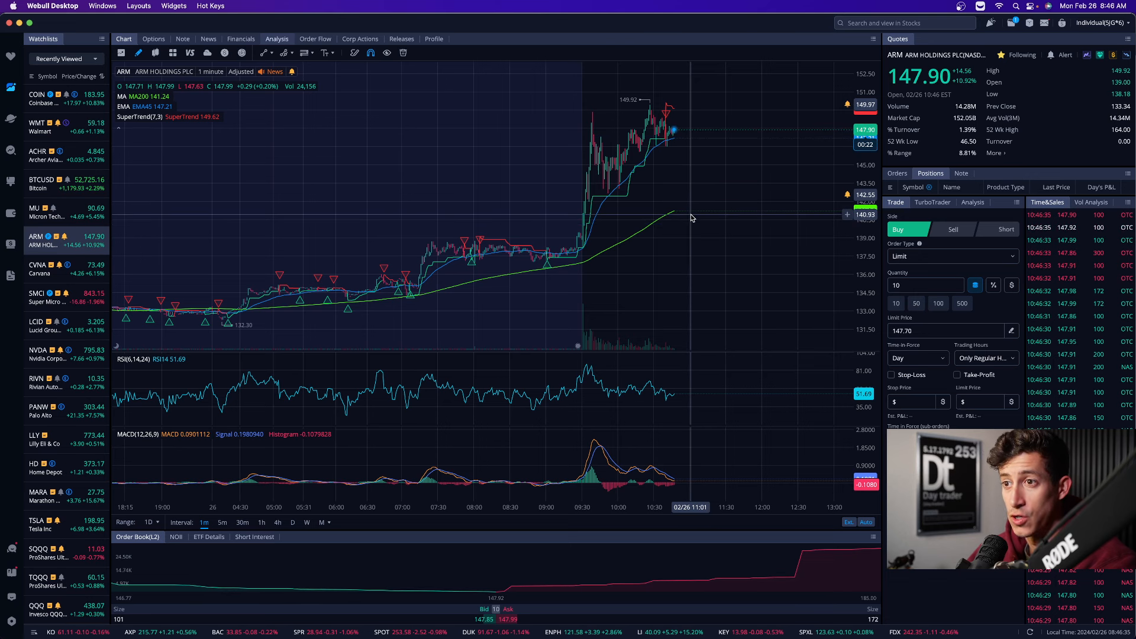
Switch from ARM to the COIN chart and set it to 4-hour candles
click(40, 98)
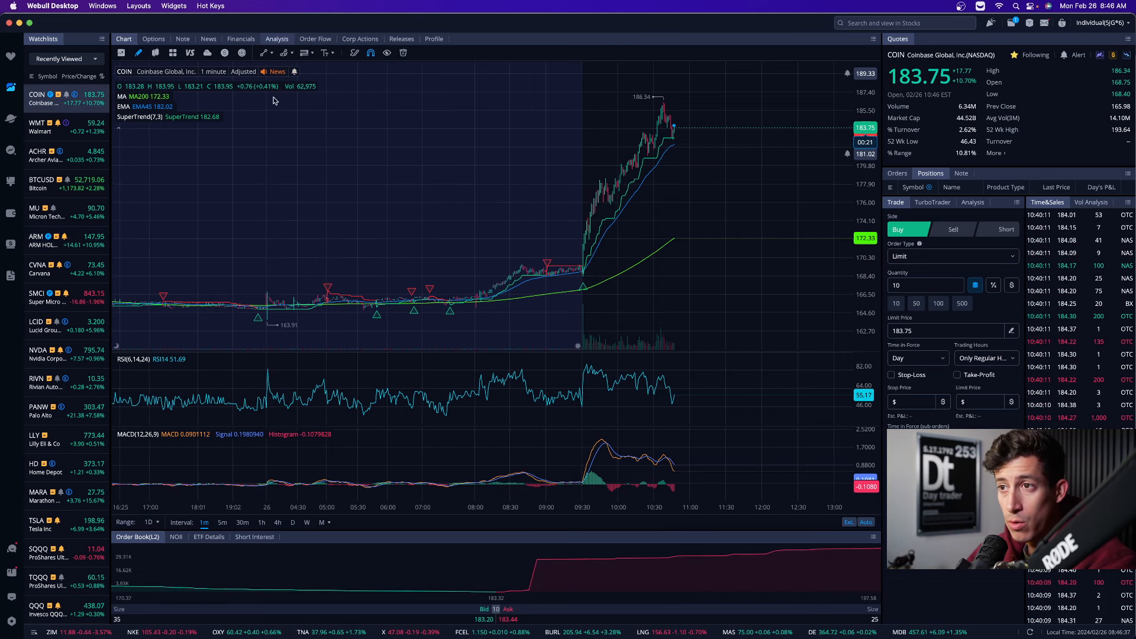
mouse_move(688, 116)
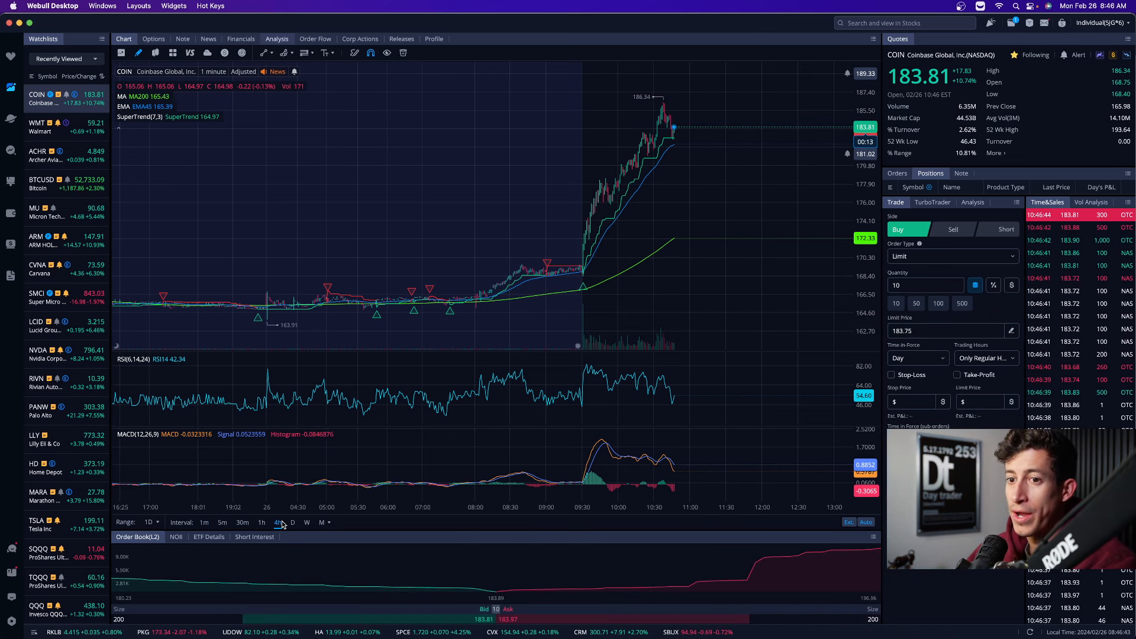
click(277, 522)
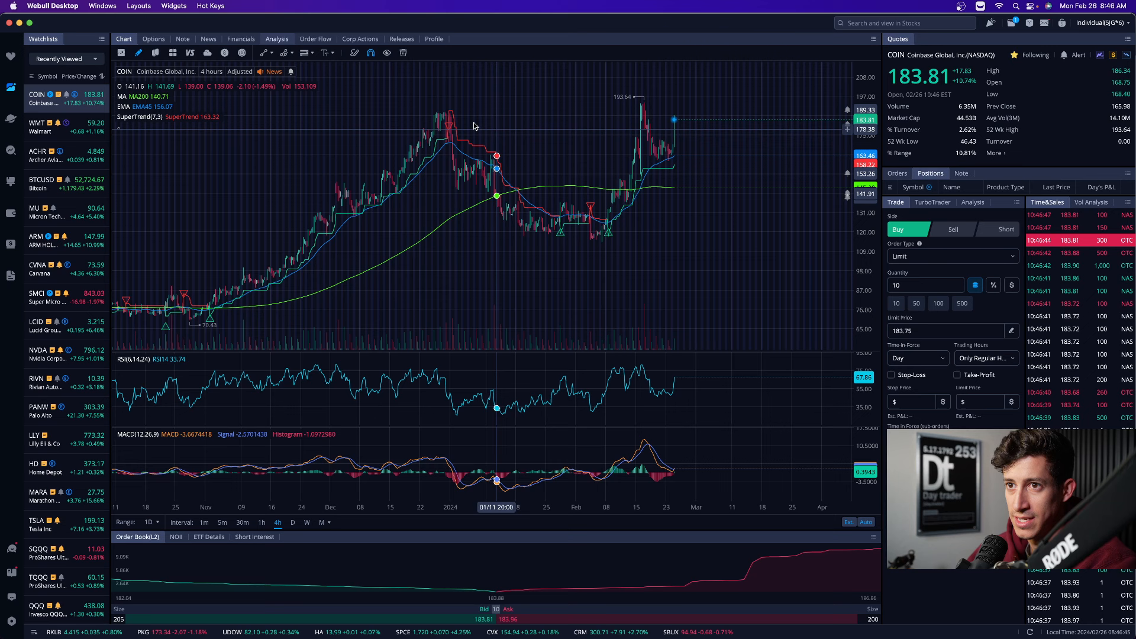
mouse_move(690, 119)
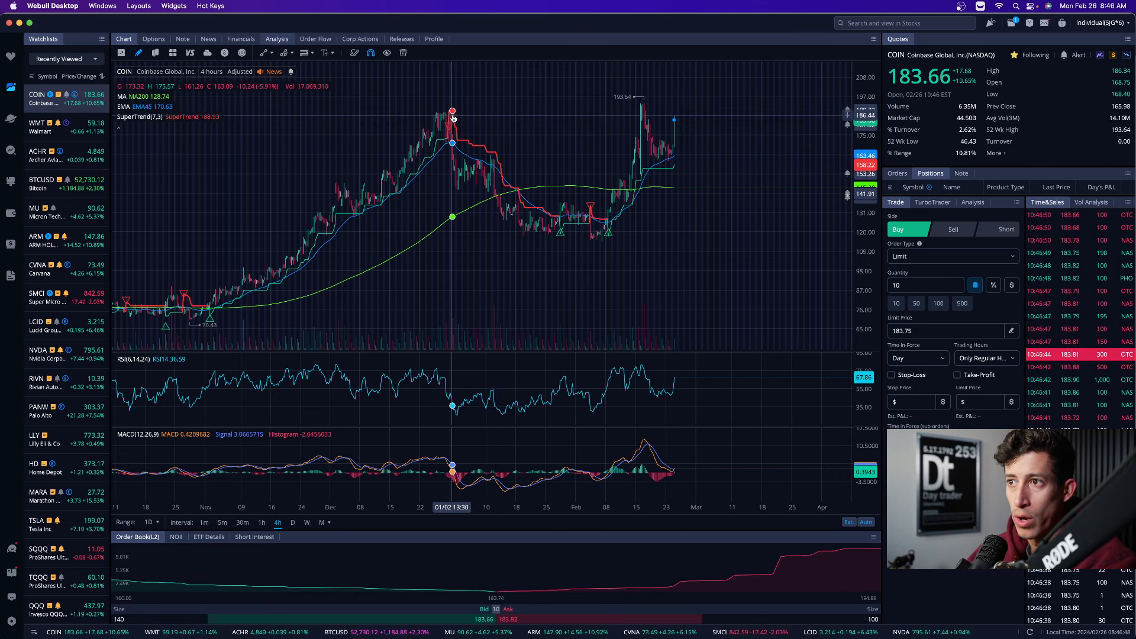
mouse_move(699, 123)
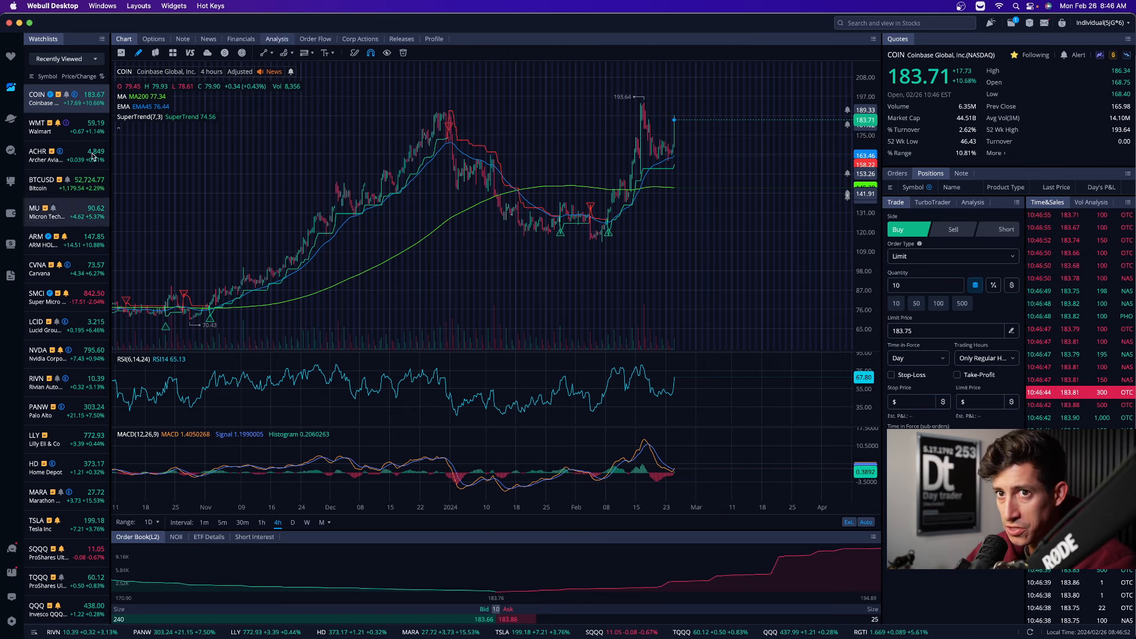
Open the BTCUSD chart on its 1-hour interval
click(41, 183)
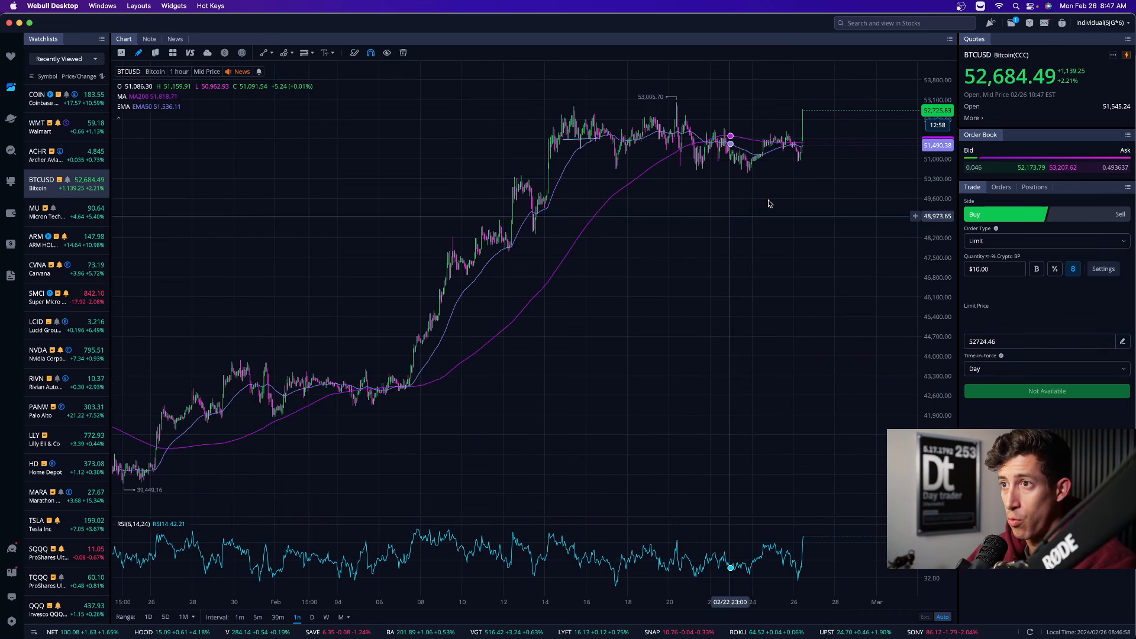
mouse_move(690, 106)
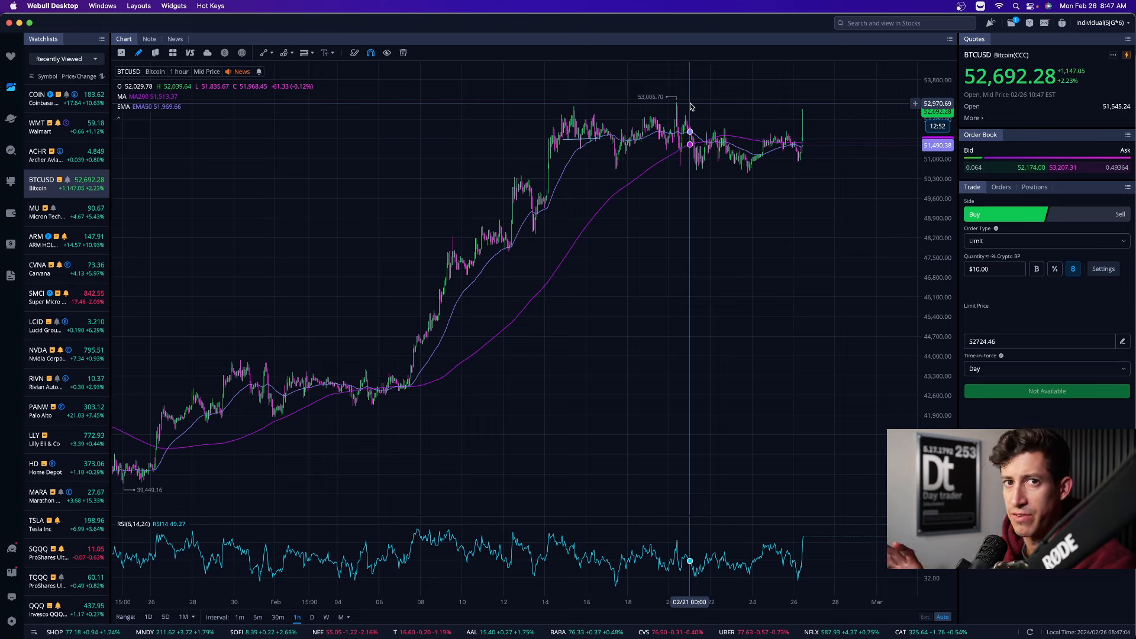
mouse_move(811, 114)
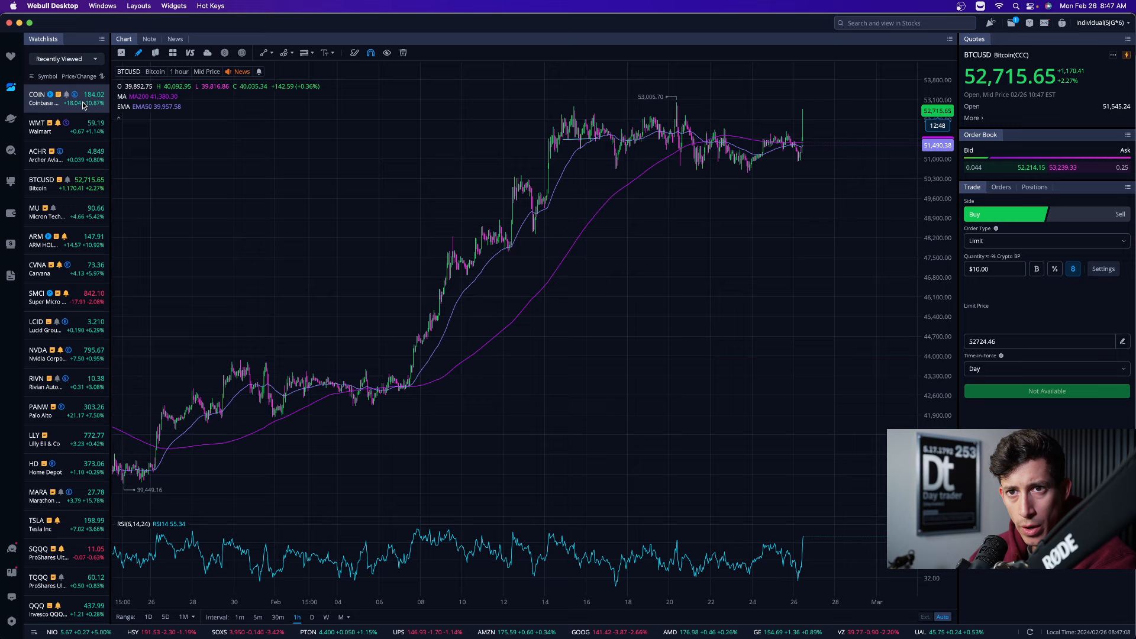
Reopen COIN at 4-hour, then step down to 1-hour and 1-minute candles
click(36, 94)
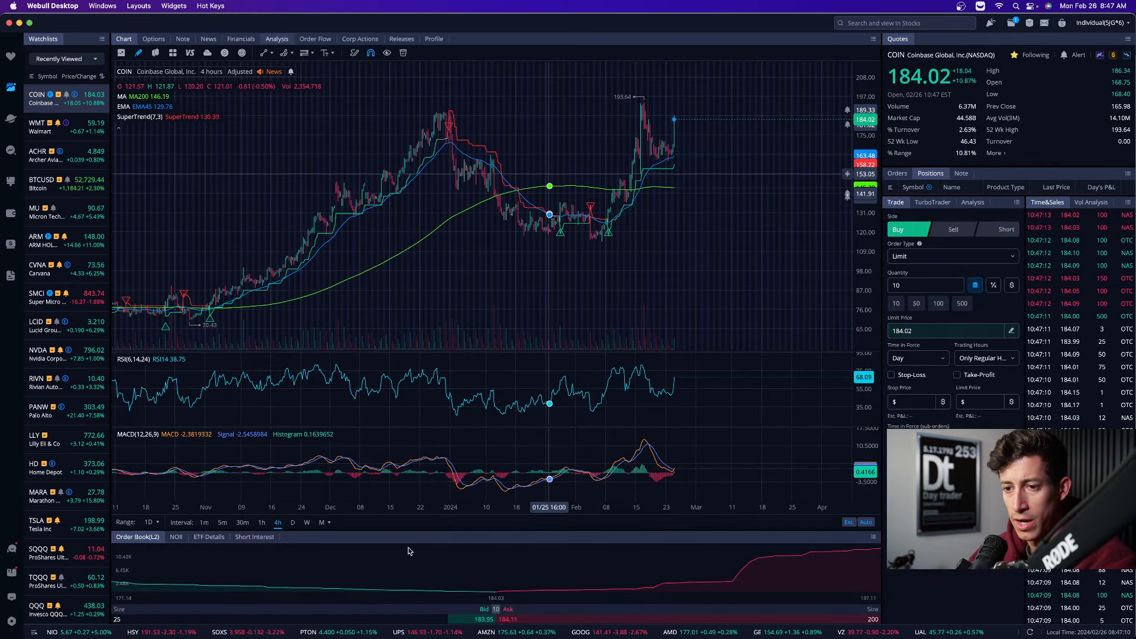
click(261, 522)
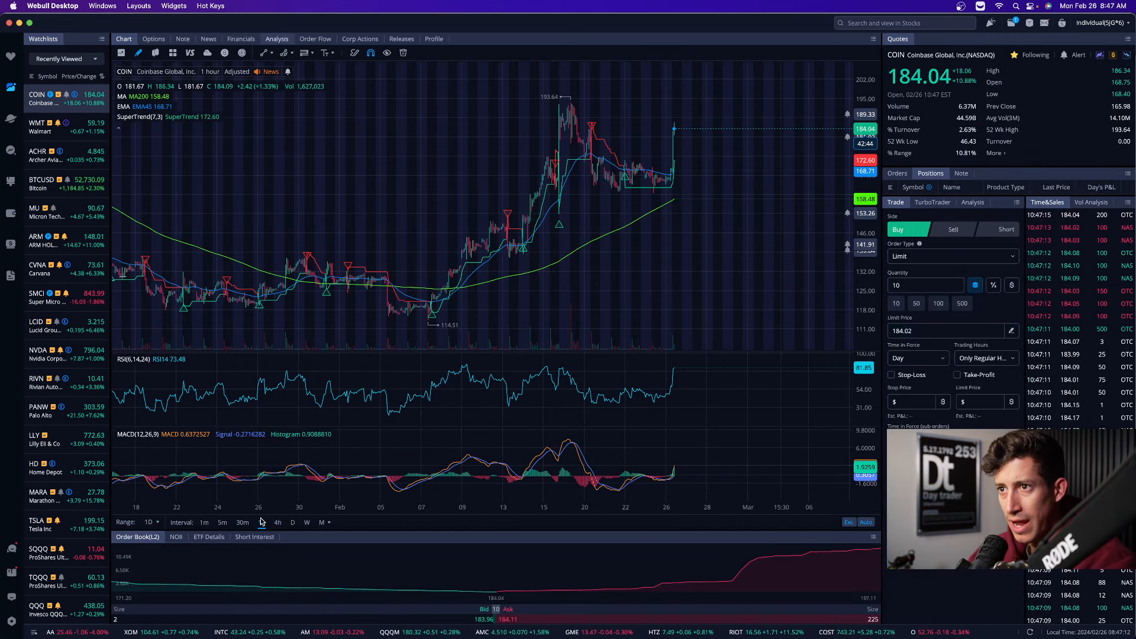
click(204, 522)
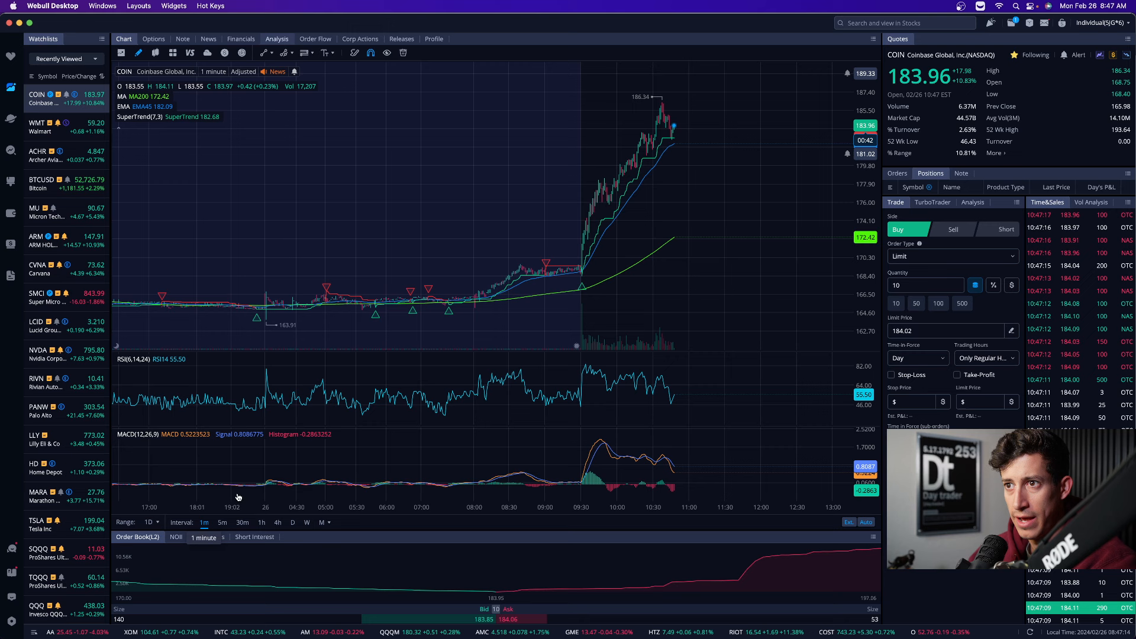
mouse_move(694, 148)
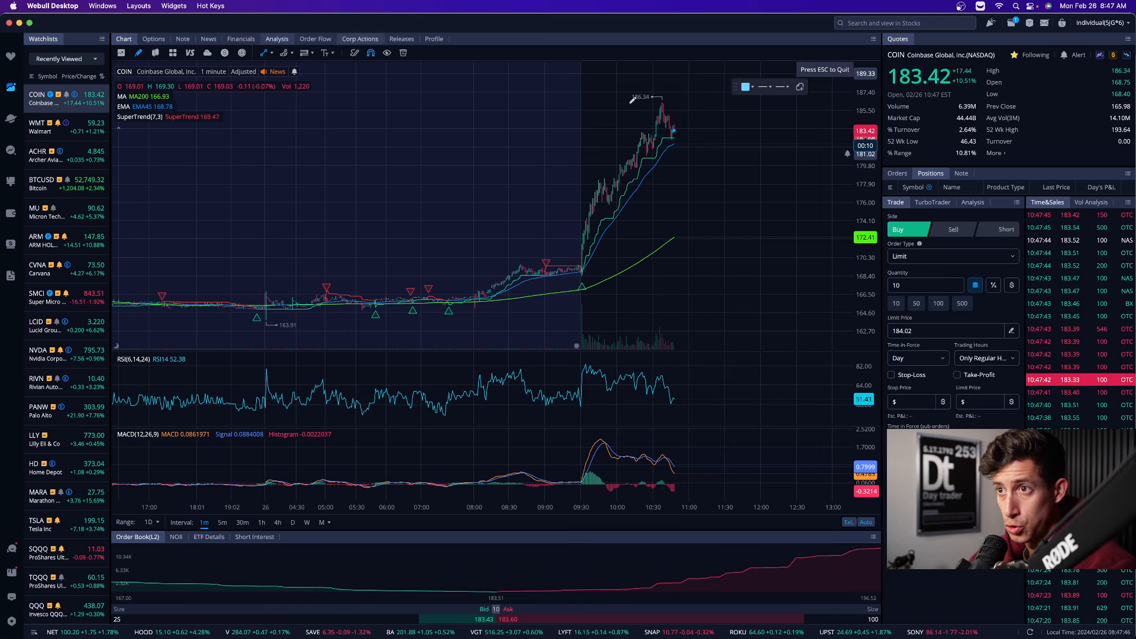
mouse_move(681, 140)
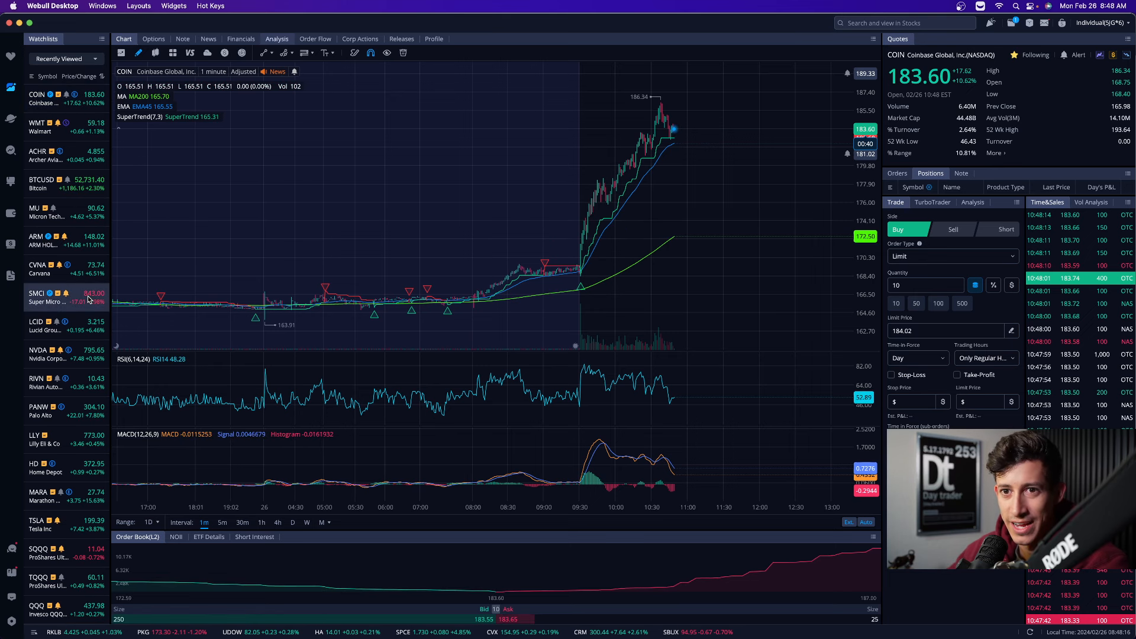
Open the SMCI chart from the watchlist on 1-minute candles
click(43, 297)
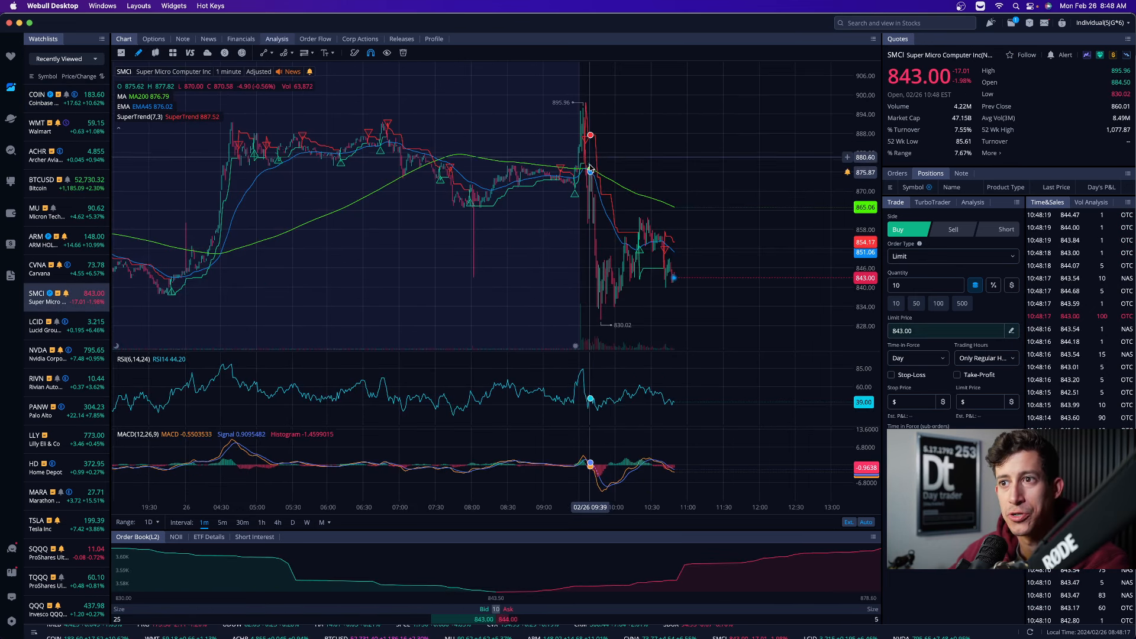
mouse_move(600, 225)
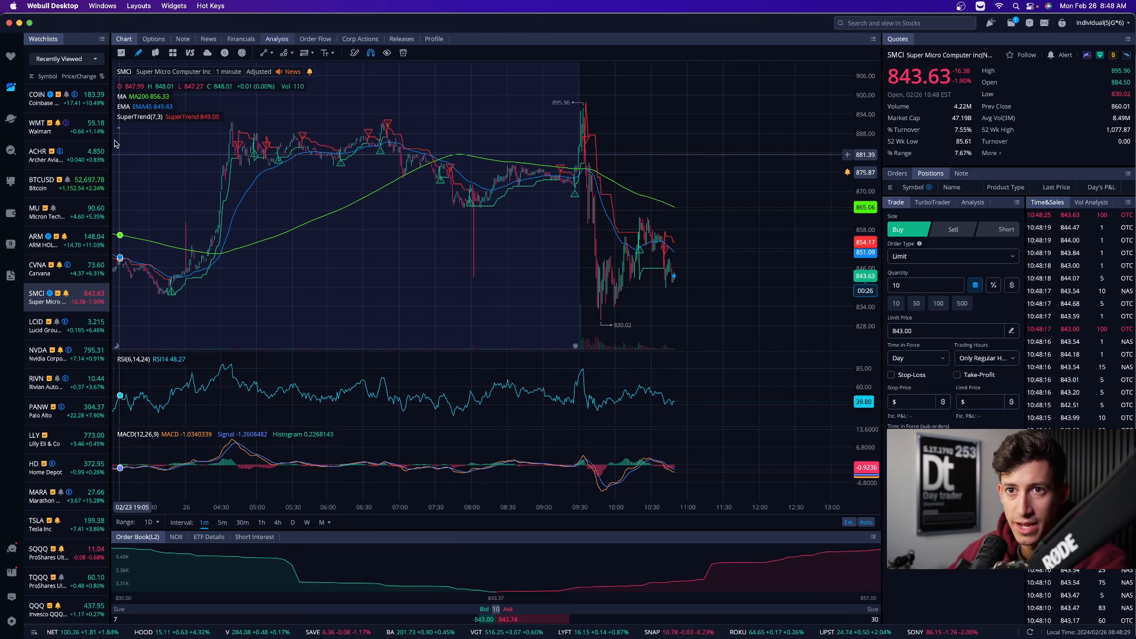
Review the COIN 1-minute chart, then open the QQQ chart
click(43, 98)
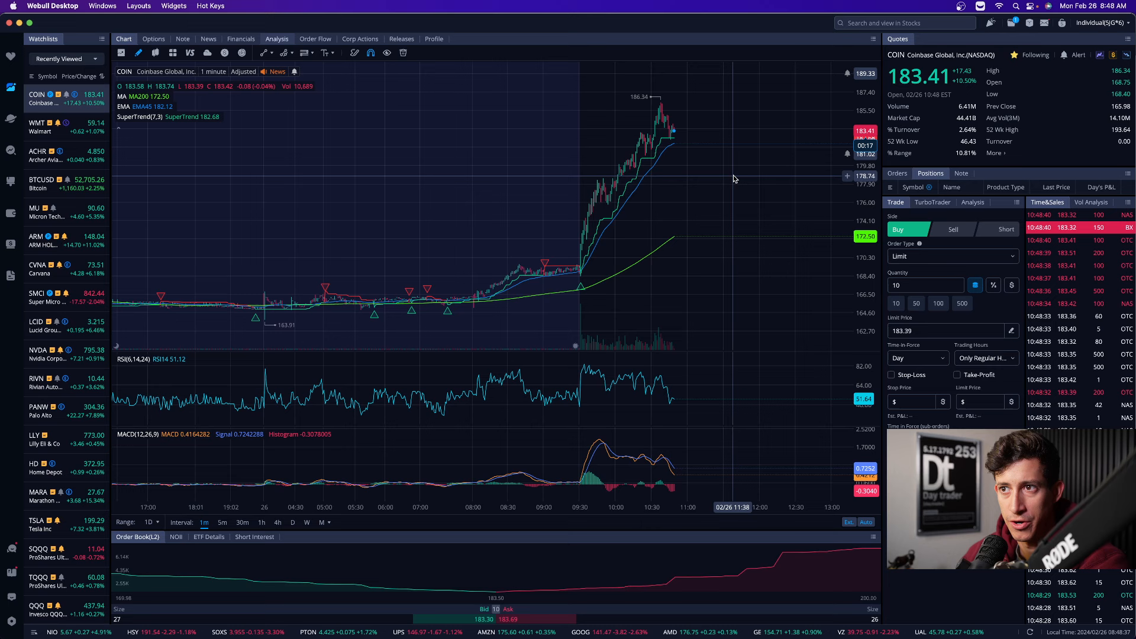
mouse_move(696, 148)
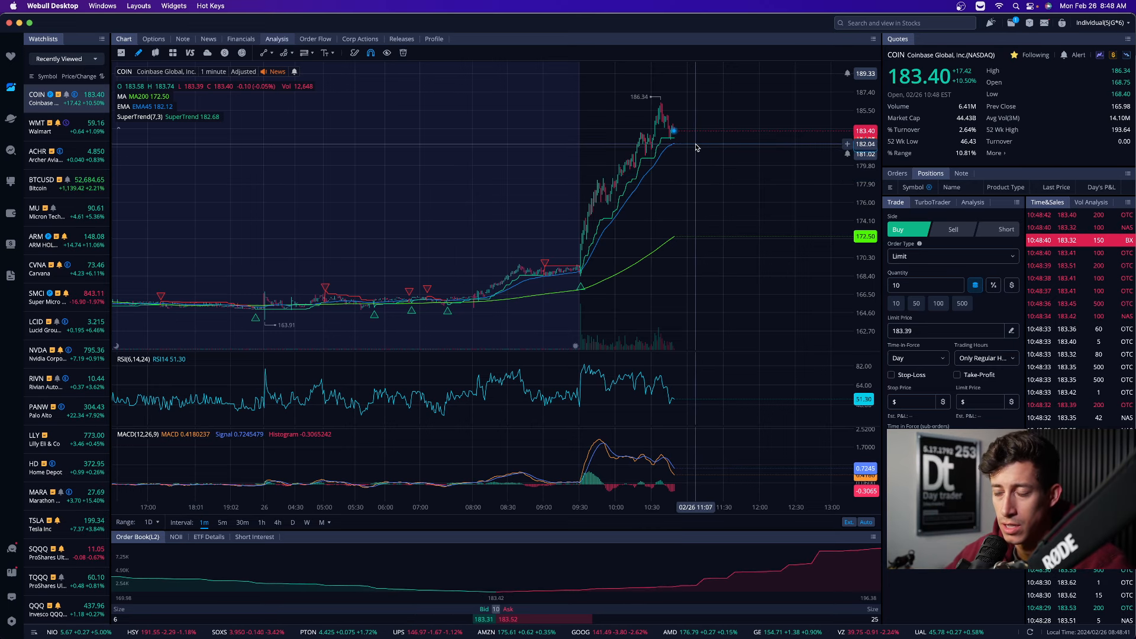
mouse_move(645, 170)
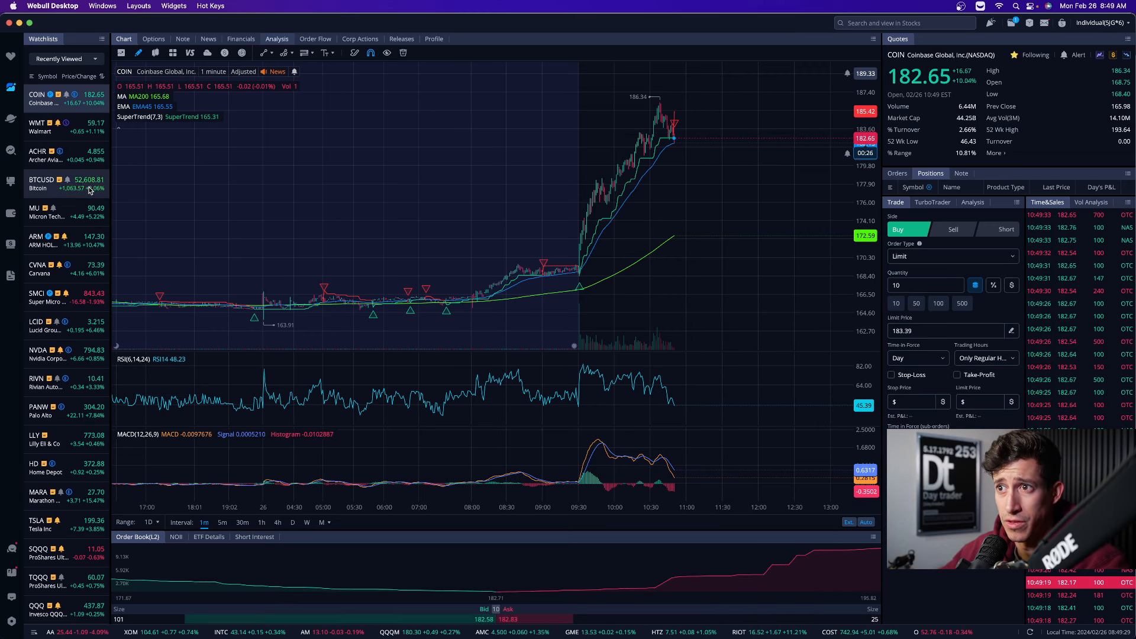
mouse_move(715, 155)
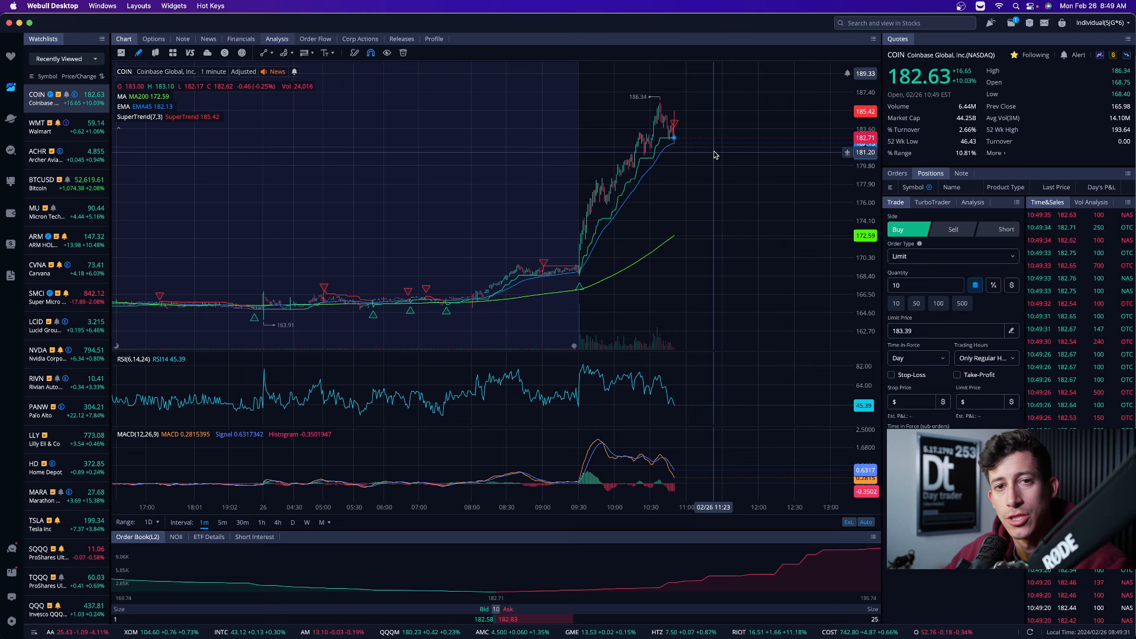
mouse_move(719, 150)
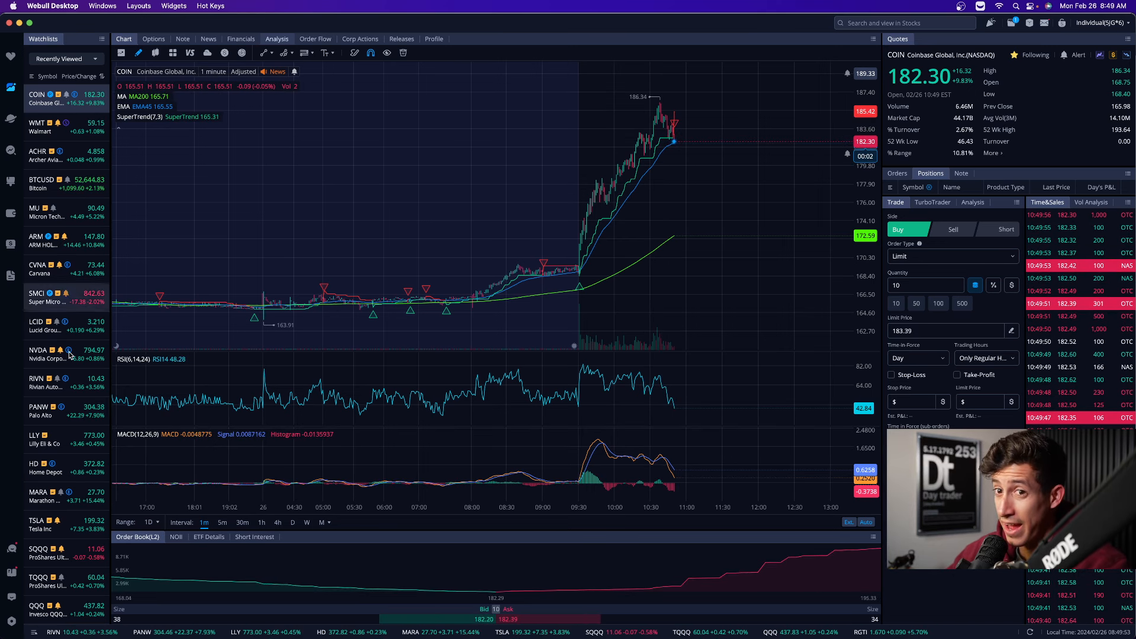
click(40, 609)
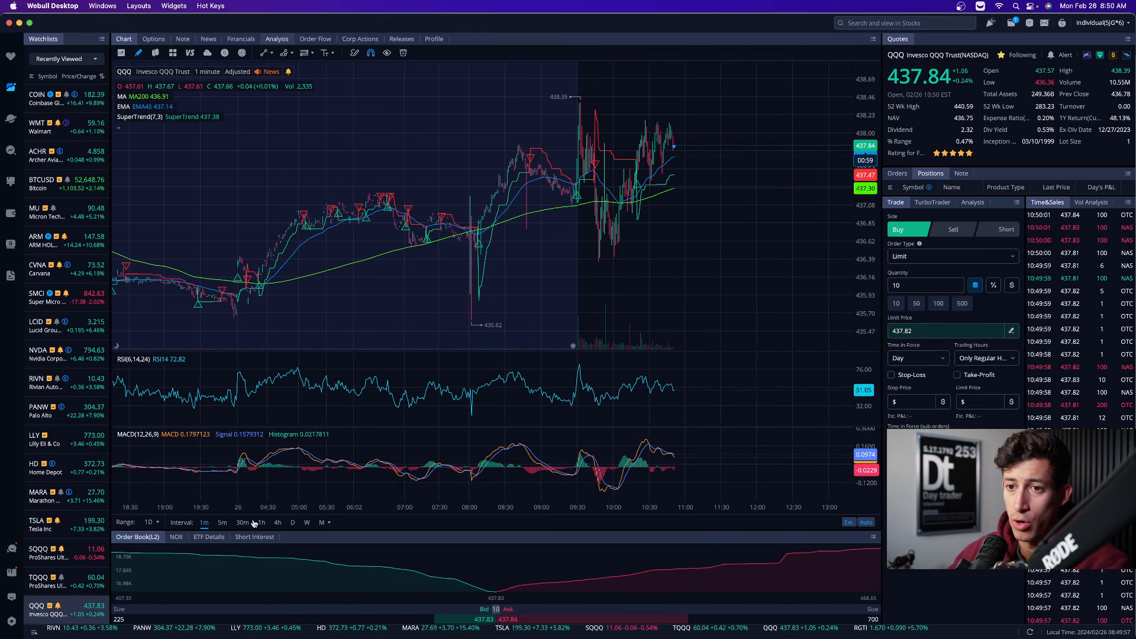
Set the QQQ chart to 1-hour candles
click(261, 523)
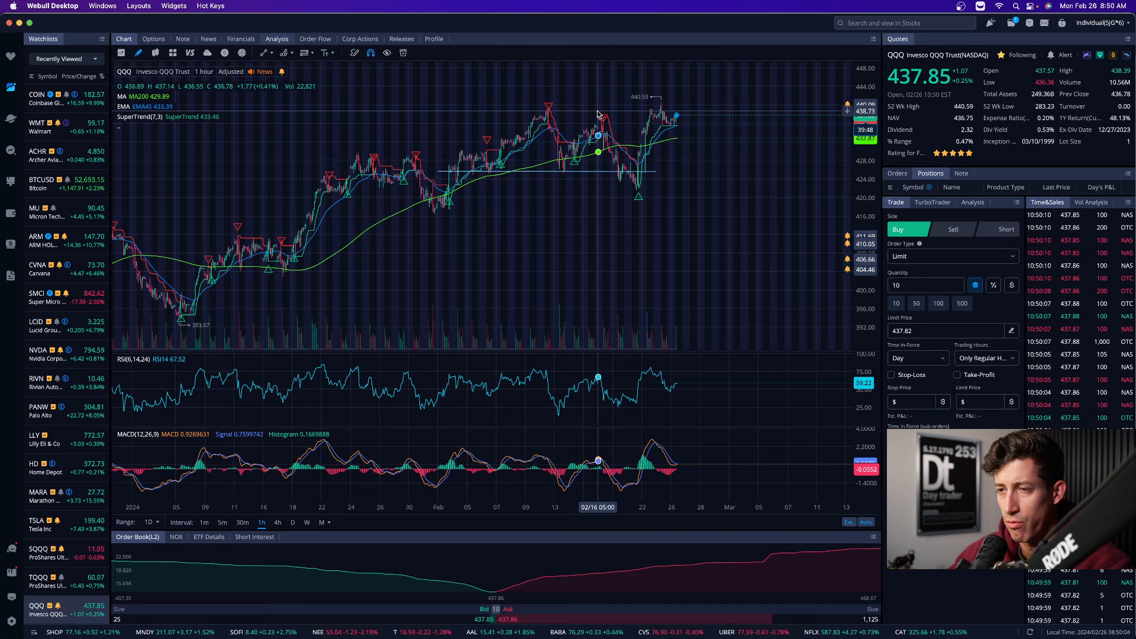
mouse_move(651, 118)
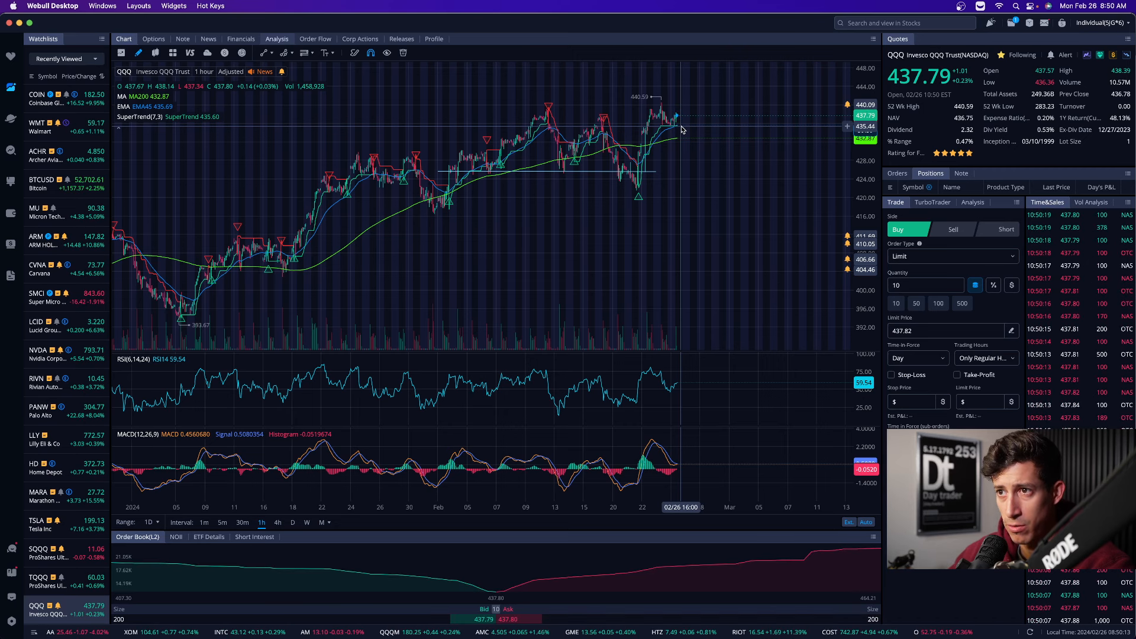
mouse_move(675, 116)
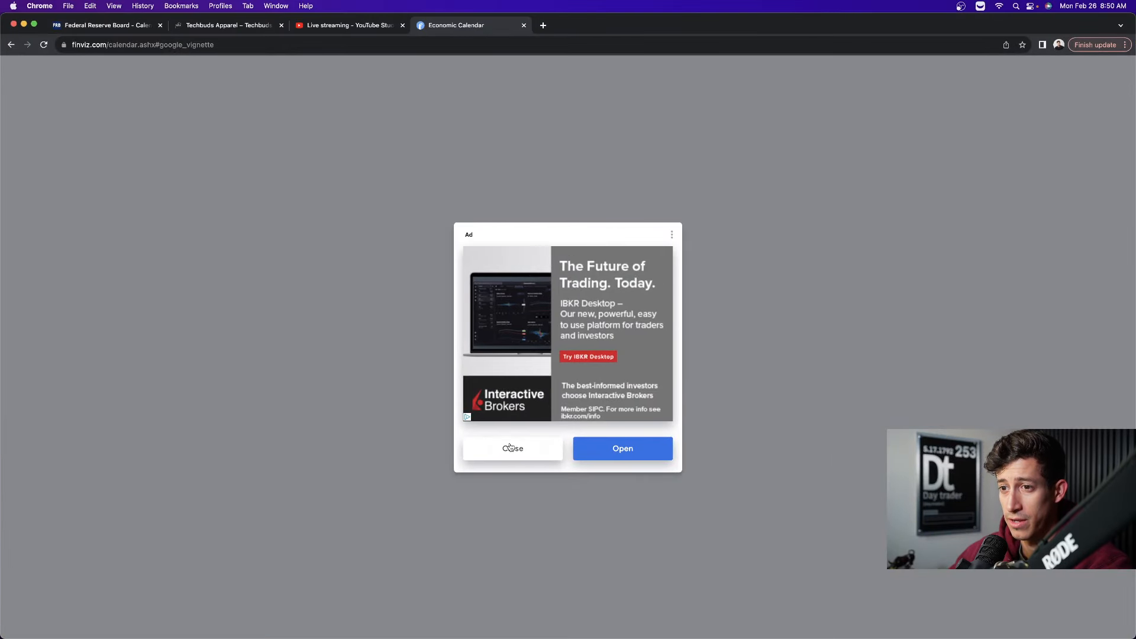
Close the ad popup covering the Finviz Economic Calendar
click(512, 448)
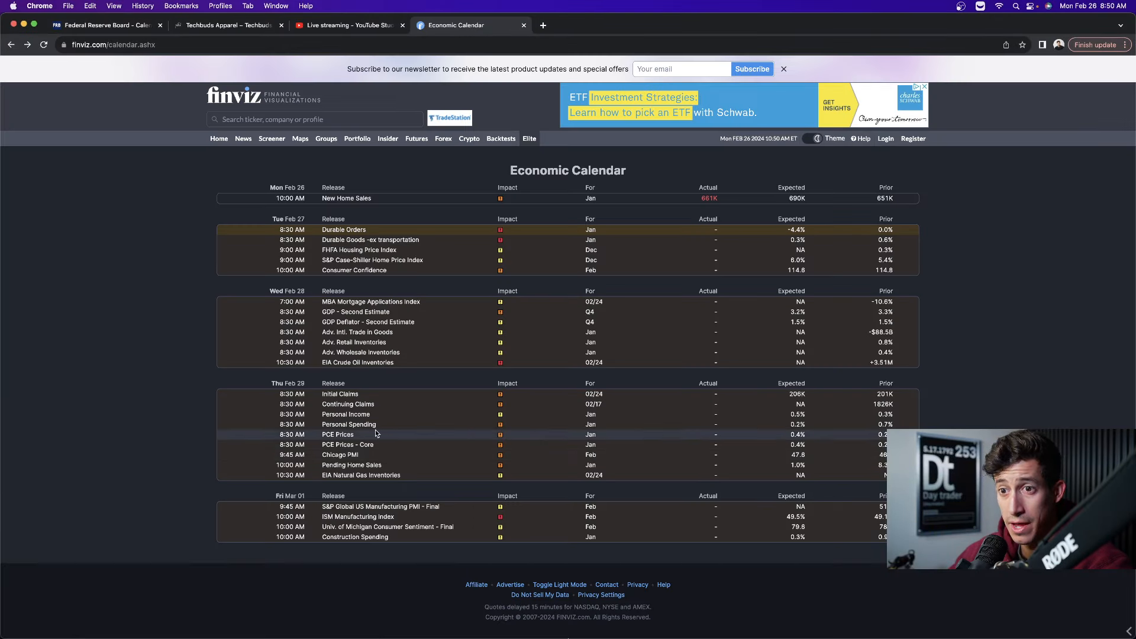
mouse_move(358, 374)
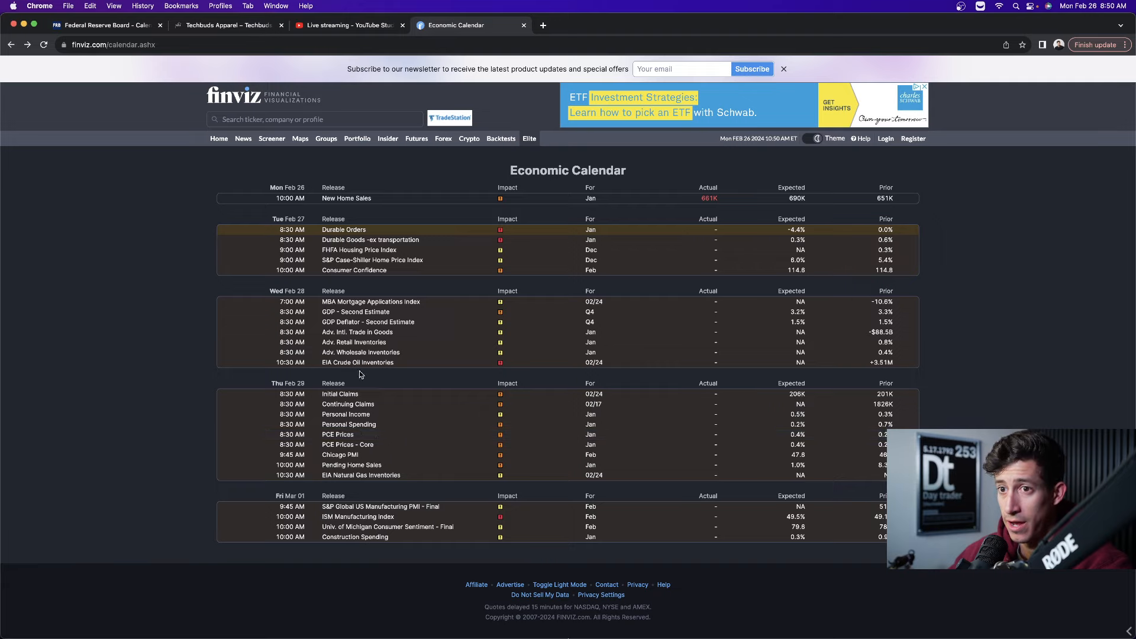
mouse_move(352, 321)
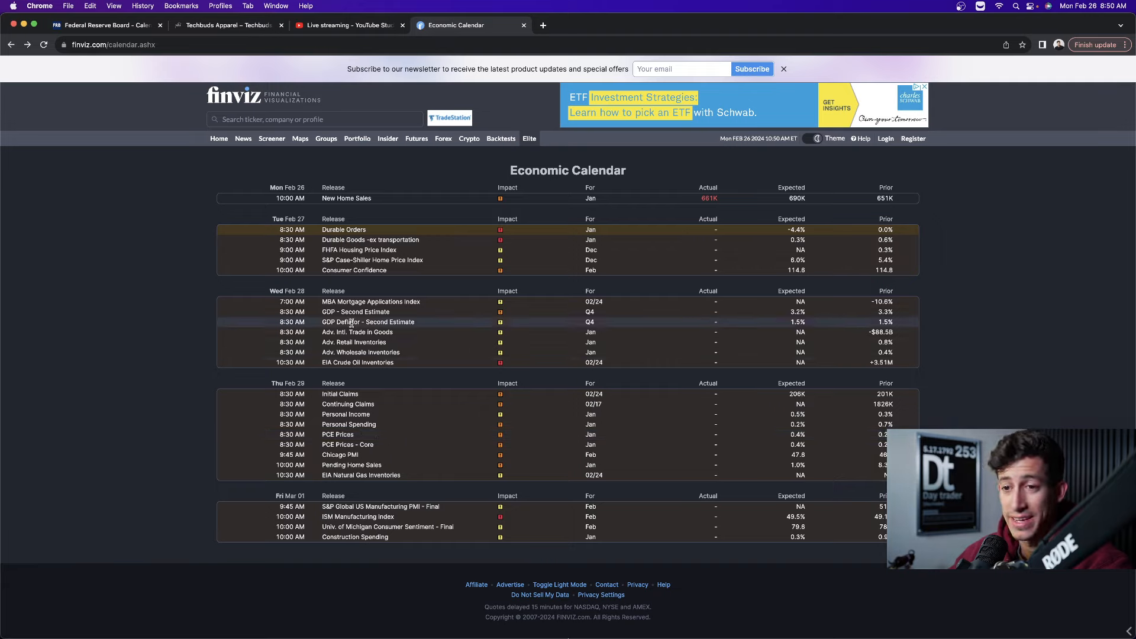